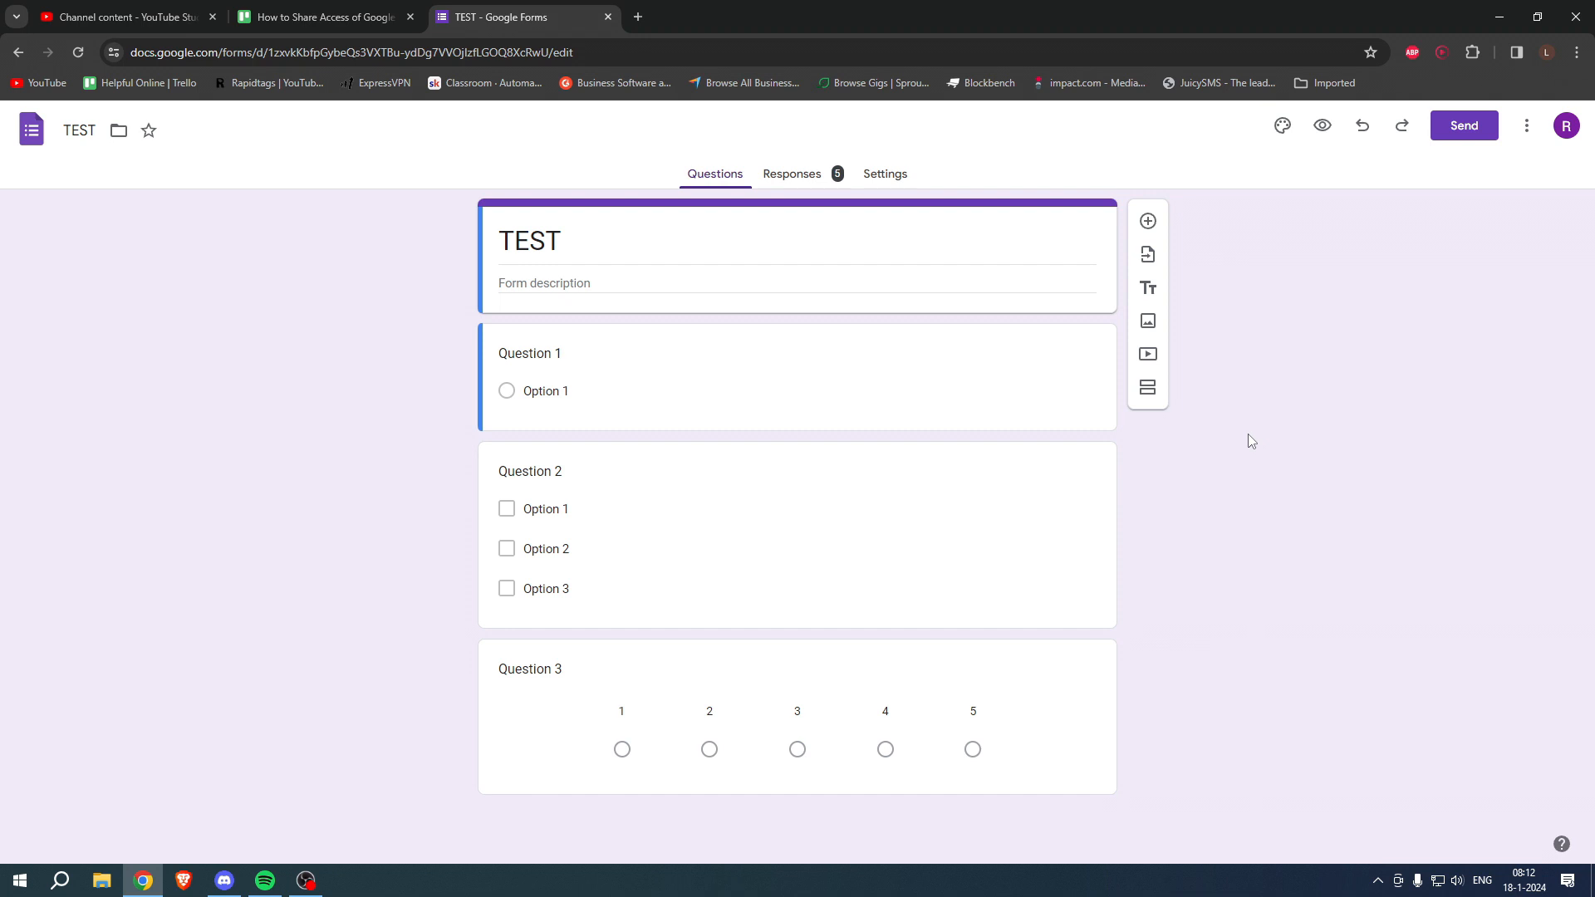
{"action": "mouse_move", "coordinate": [1248, 439]}
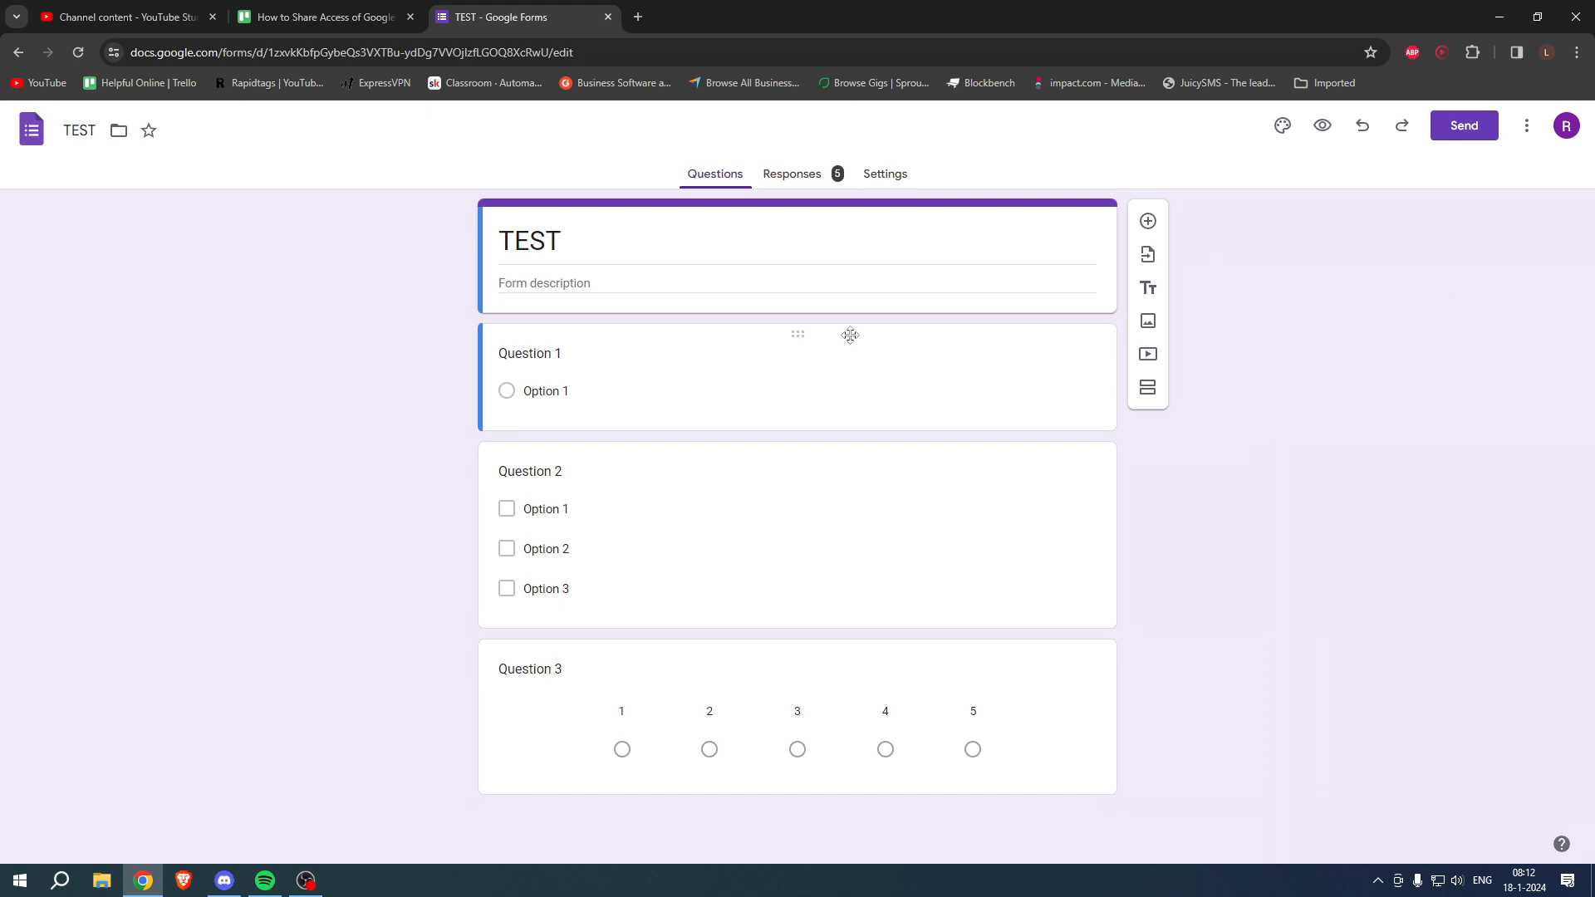
{"action": "mouse_move", "coordinate": [714, 346]}
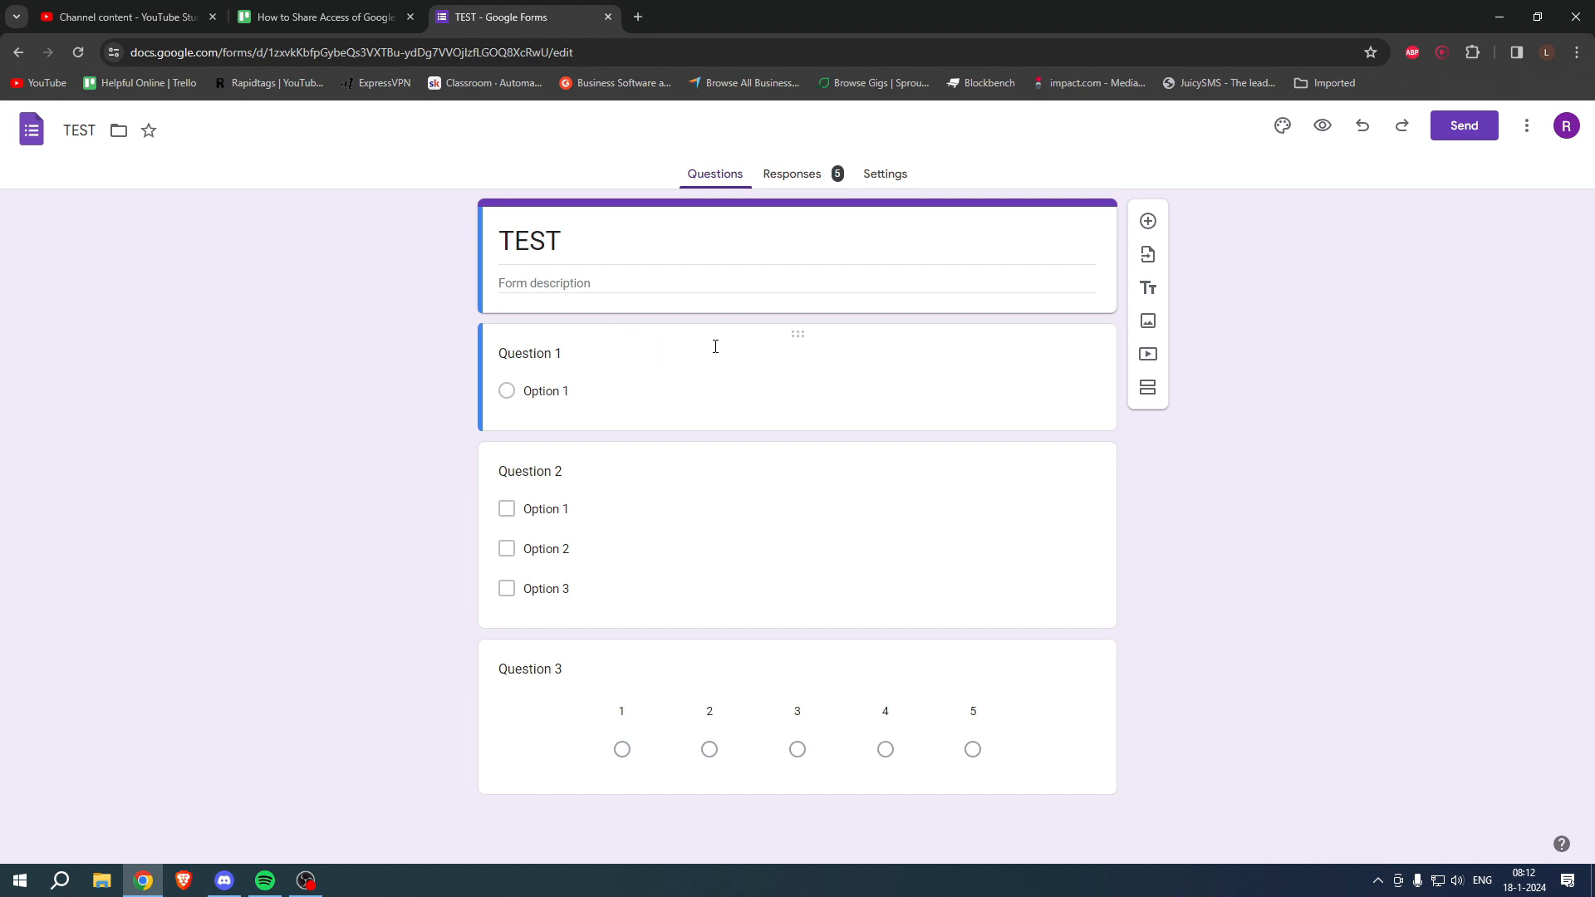
{"action": "mouse_move", "coordinate": [1526, 125]}
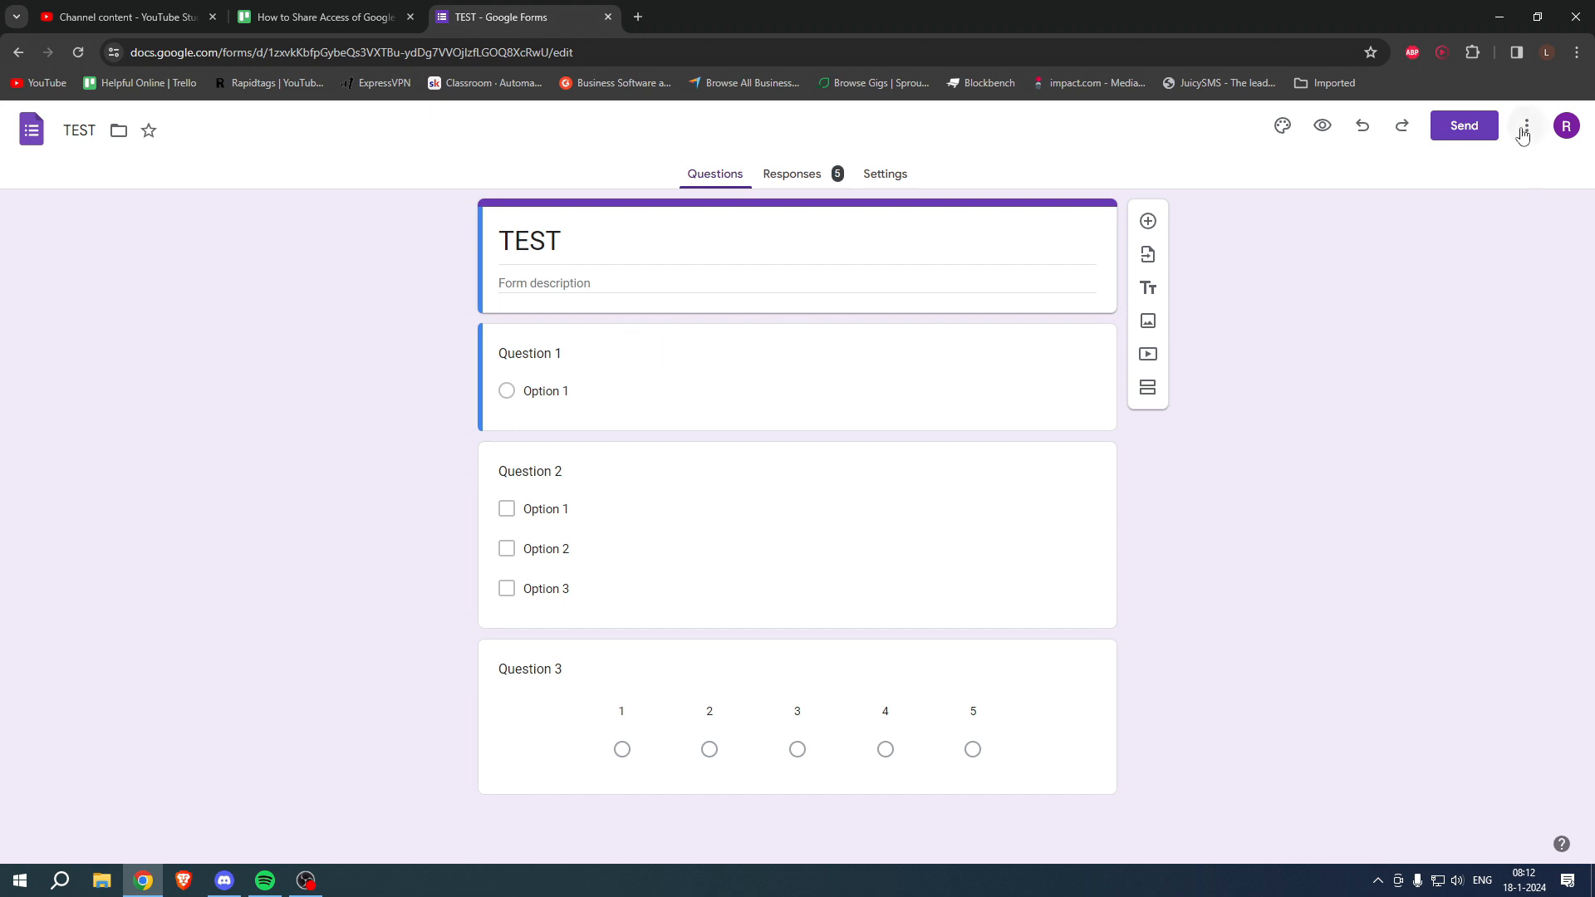
Show the TEST form's extra actions, including Add collaborators
{"action": "left_click", "coordinate": [1524, 124]}
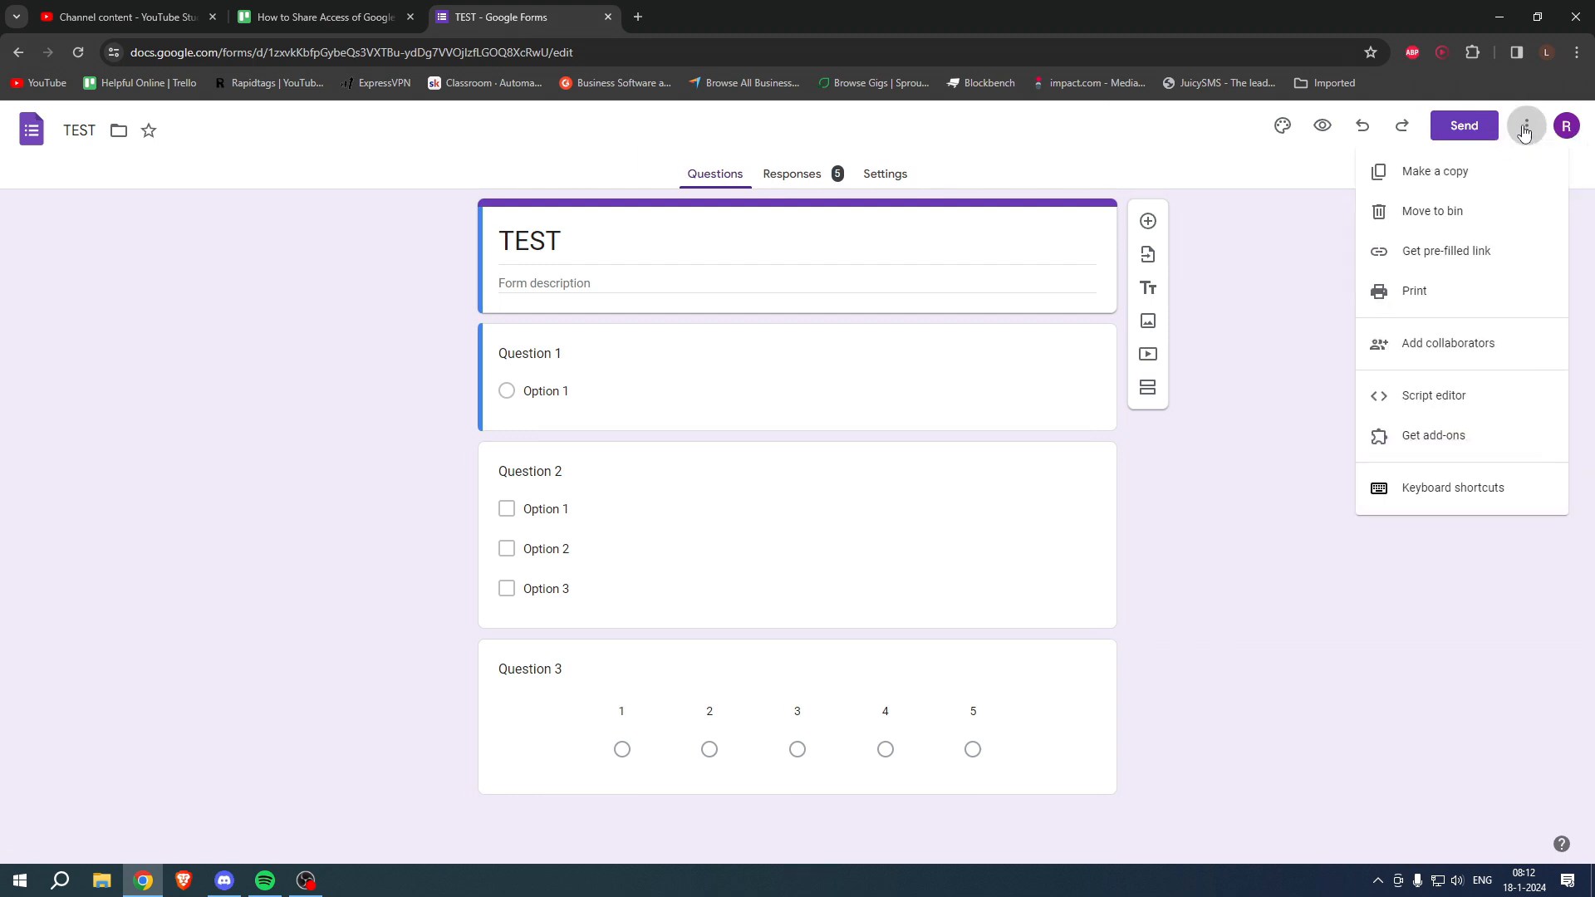
{"action": "mouse_move", "coordinate": [1448, 342]}
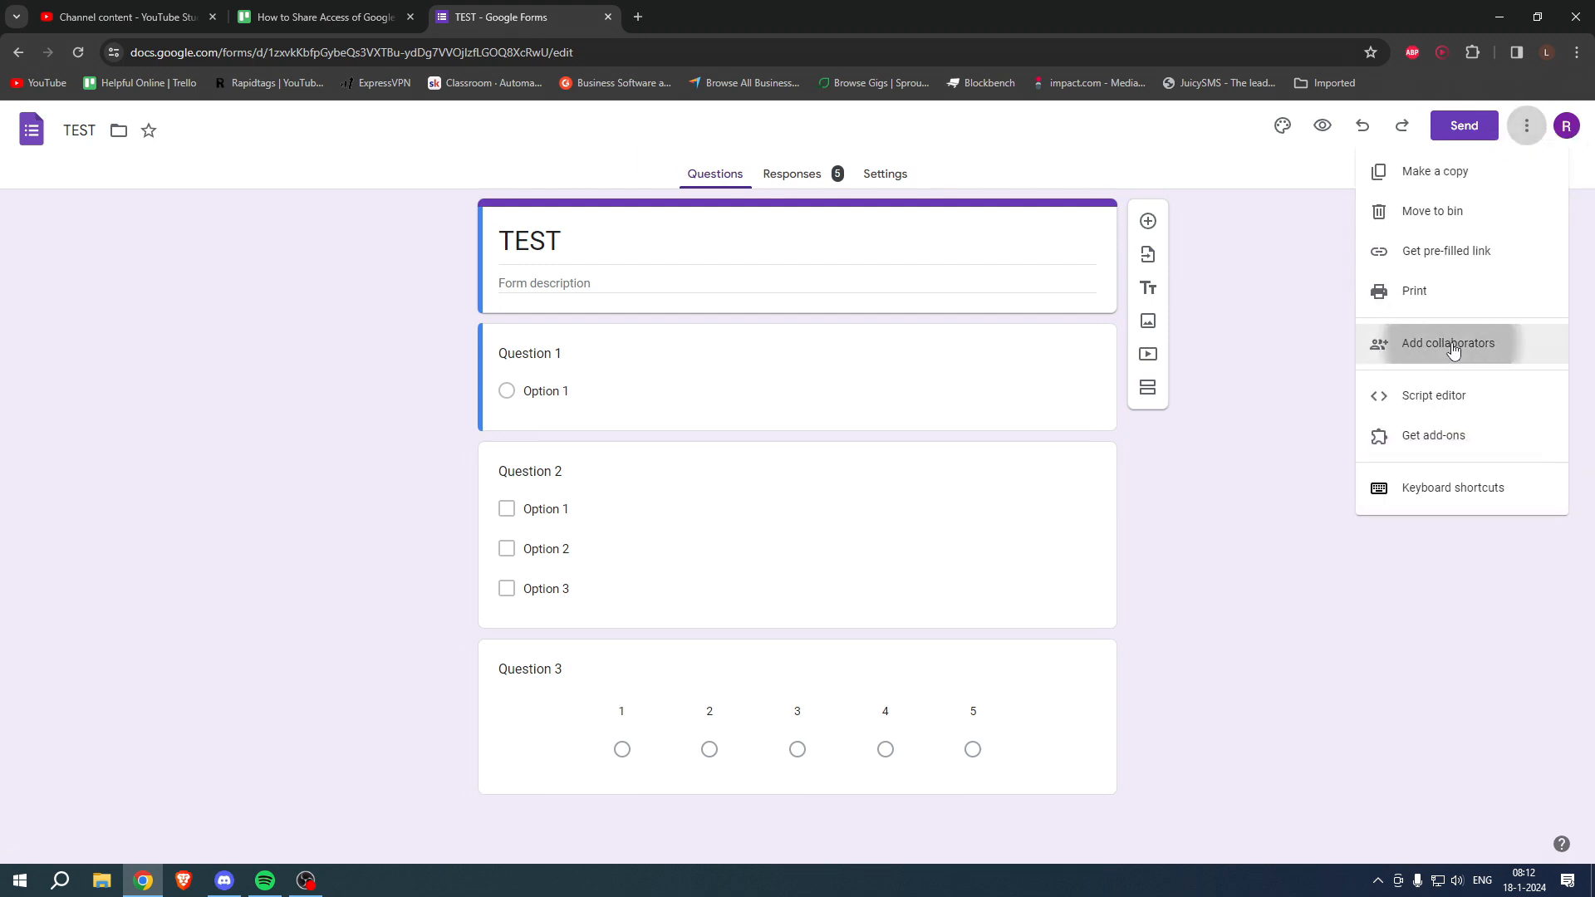
{"action": "left_click", "coordinate": [1447, 342]}
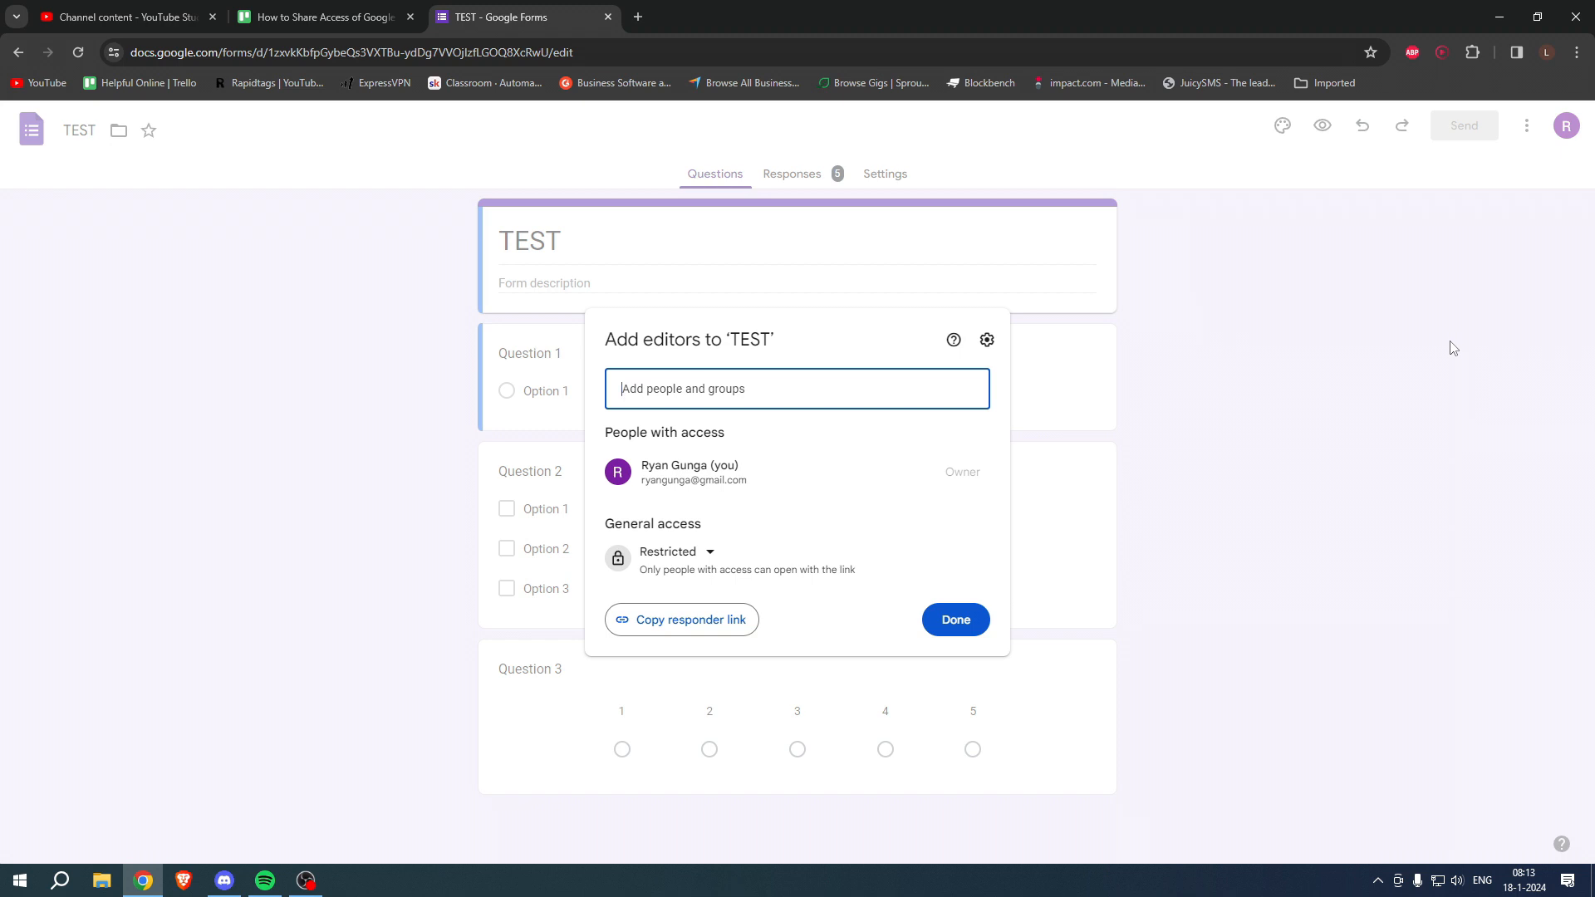
{"action": "mouse_move", "coordinate": [1411, 347]}
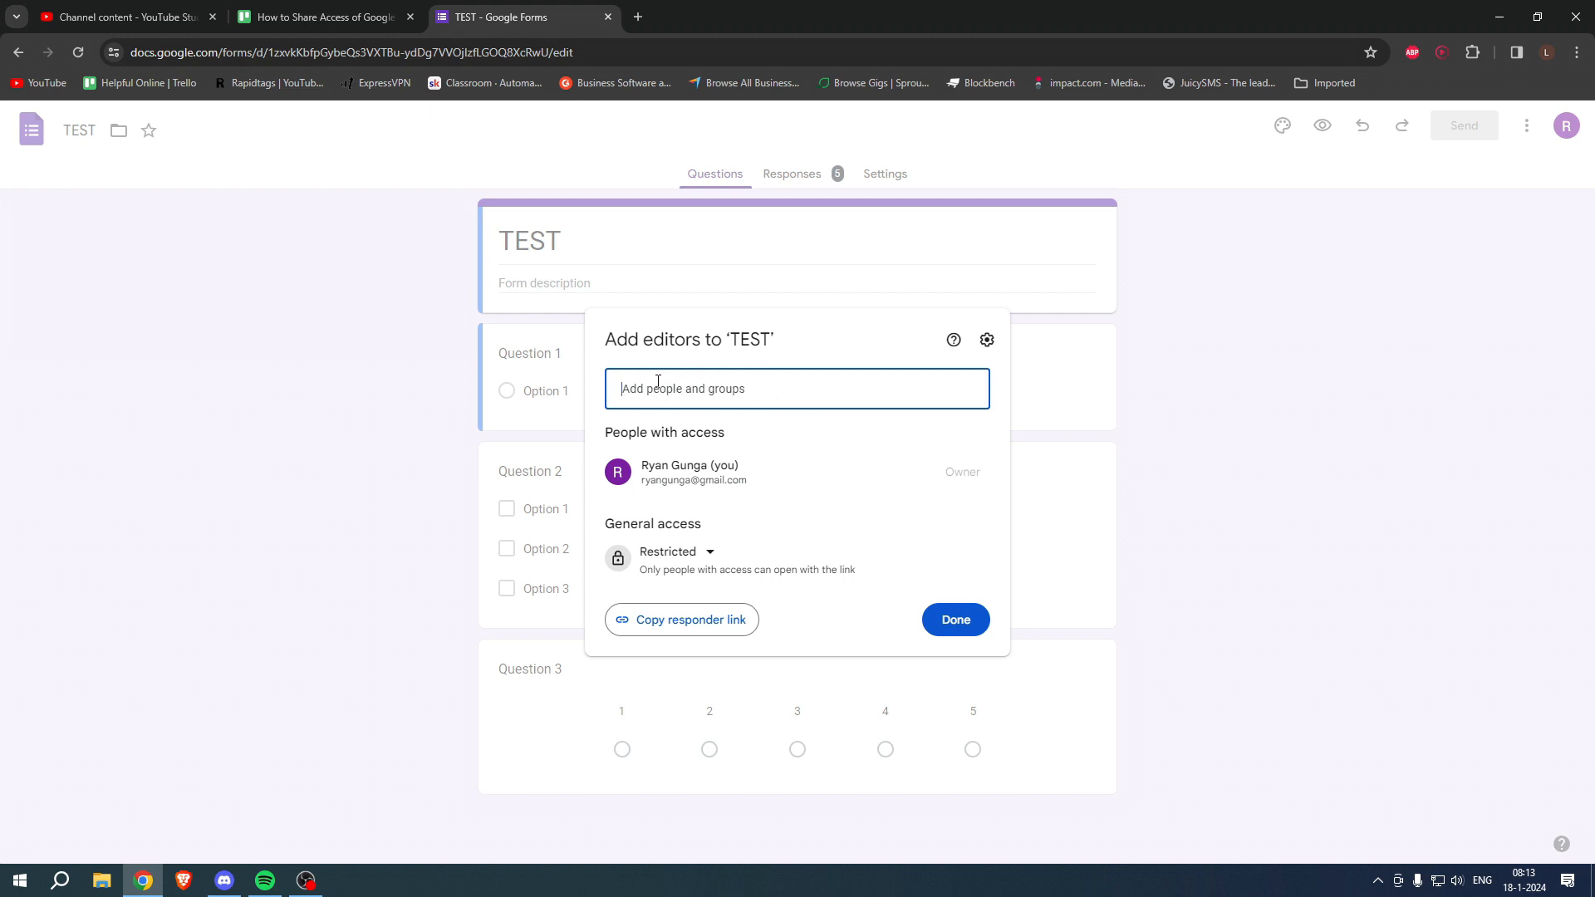
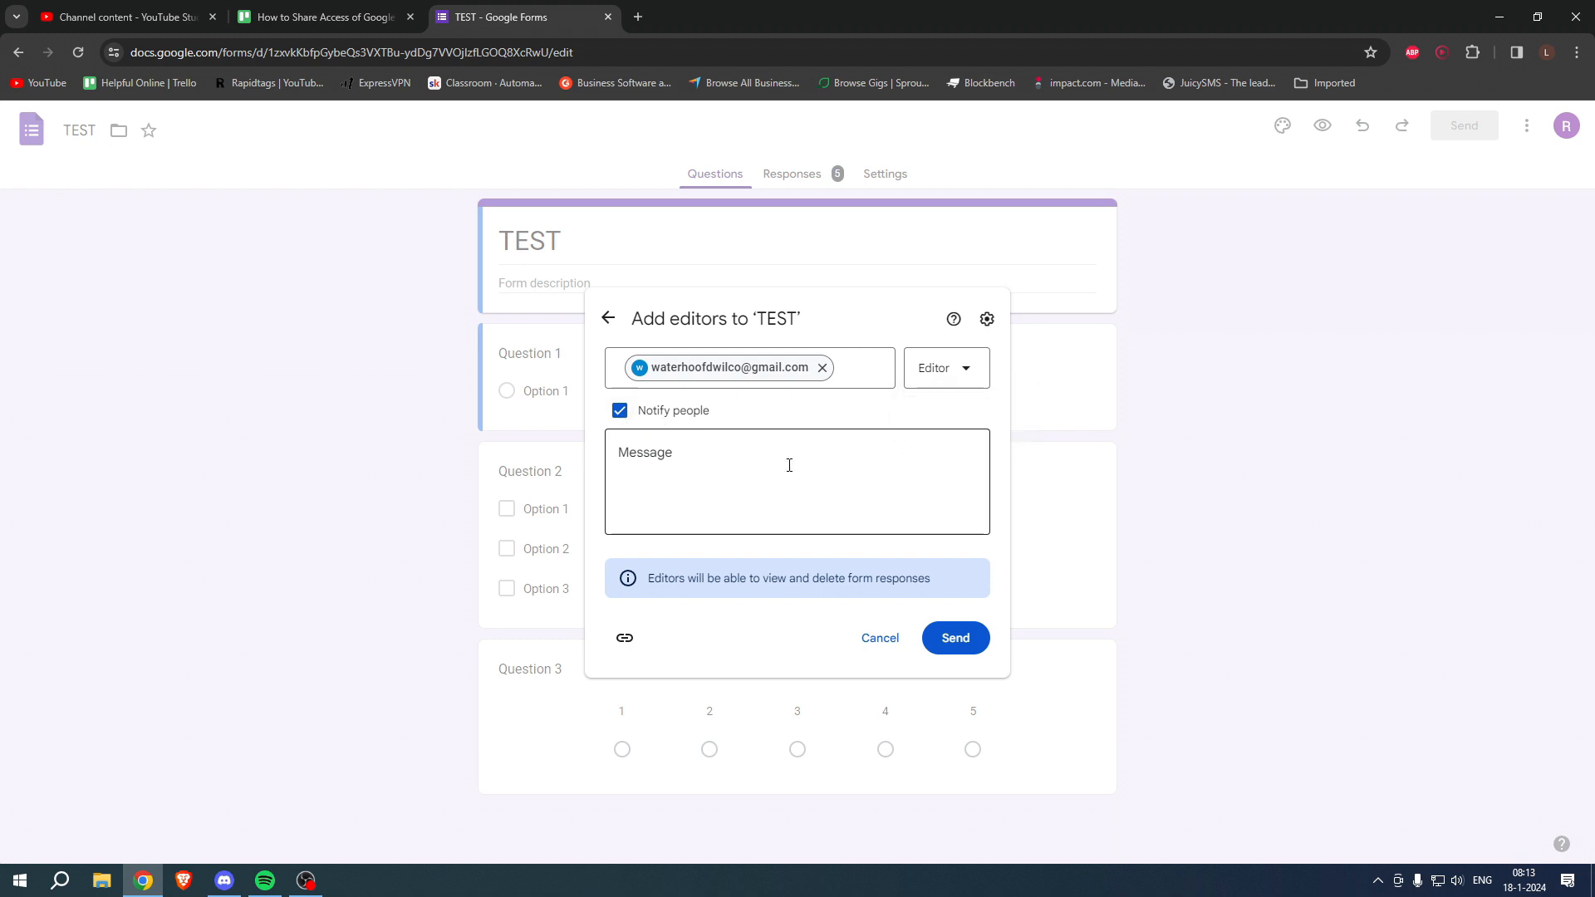
{"action": "left_click", "coordinate": [954, 638]}
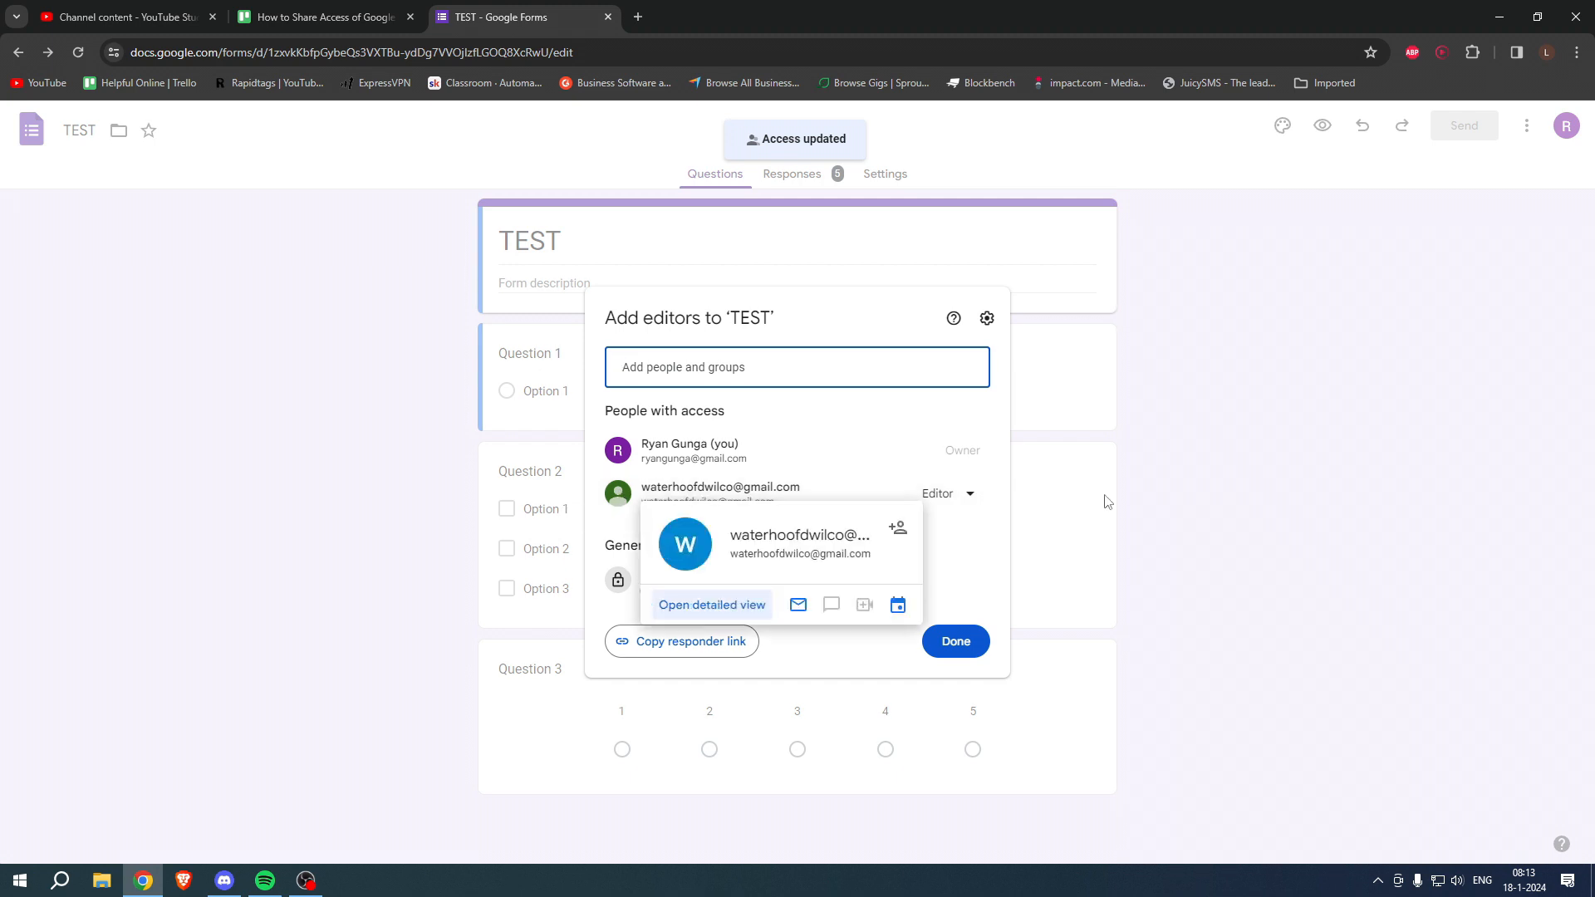
Remove the added editor's access and save, leaving only the owner
{"action": "left_click", "coordinate": [946, 493]}
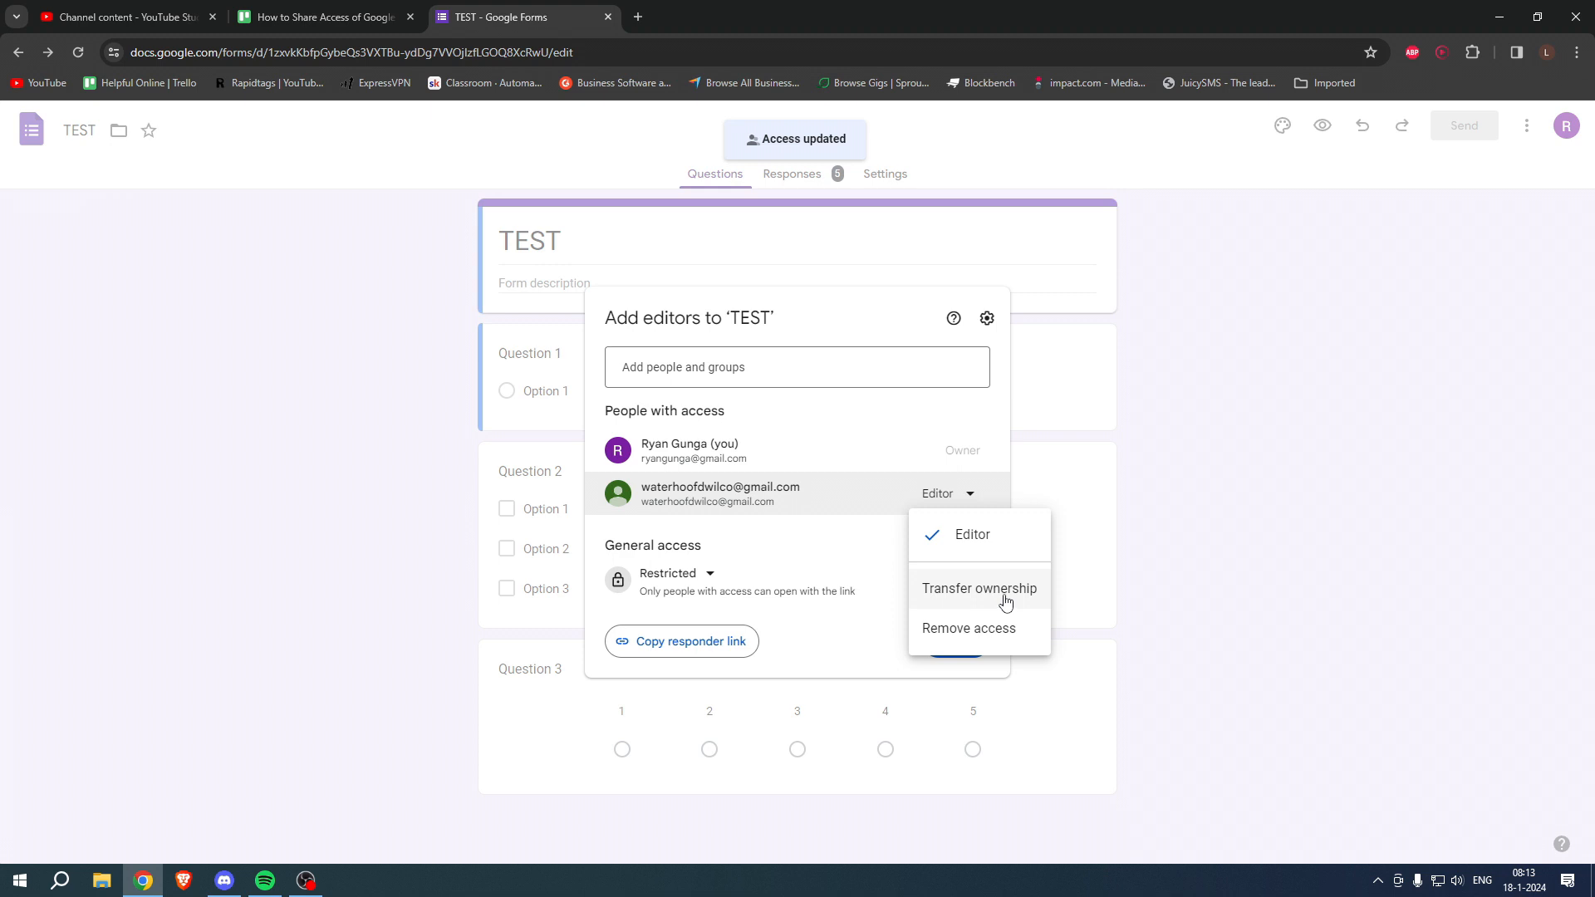
{"action": "left_click", "coordinate": [967, 628]}
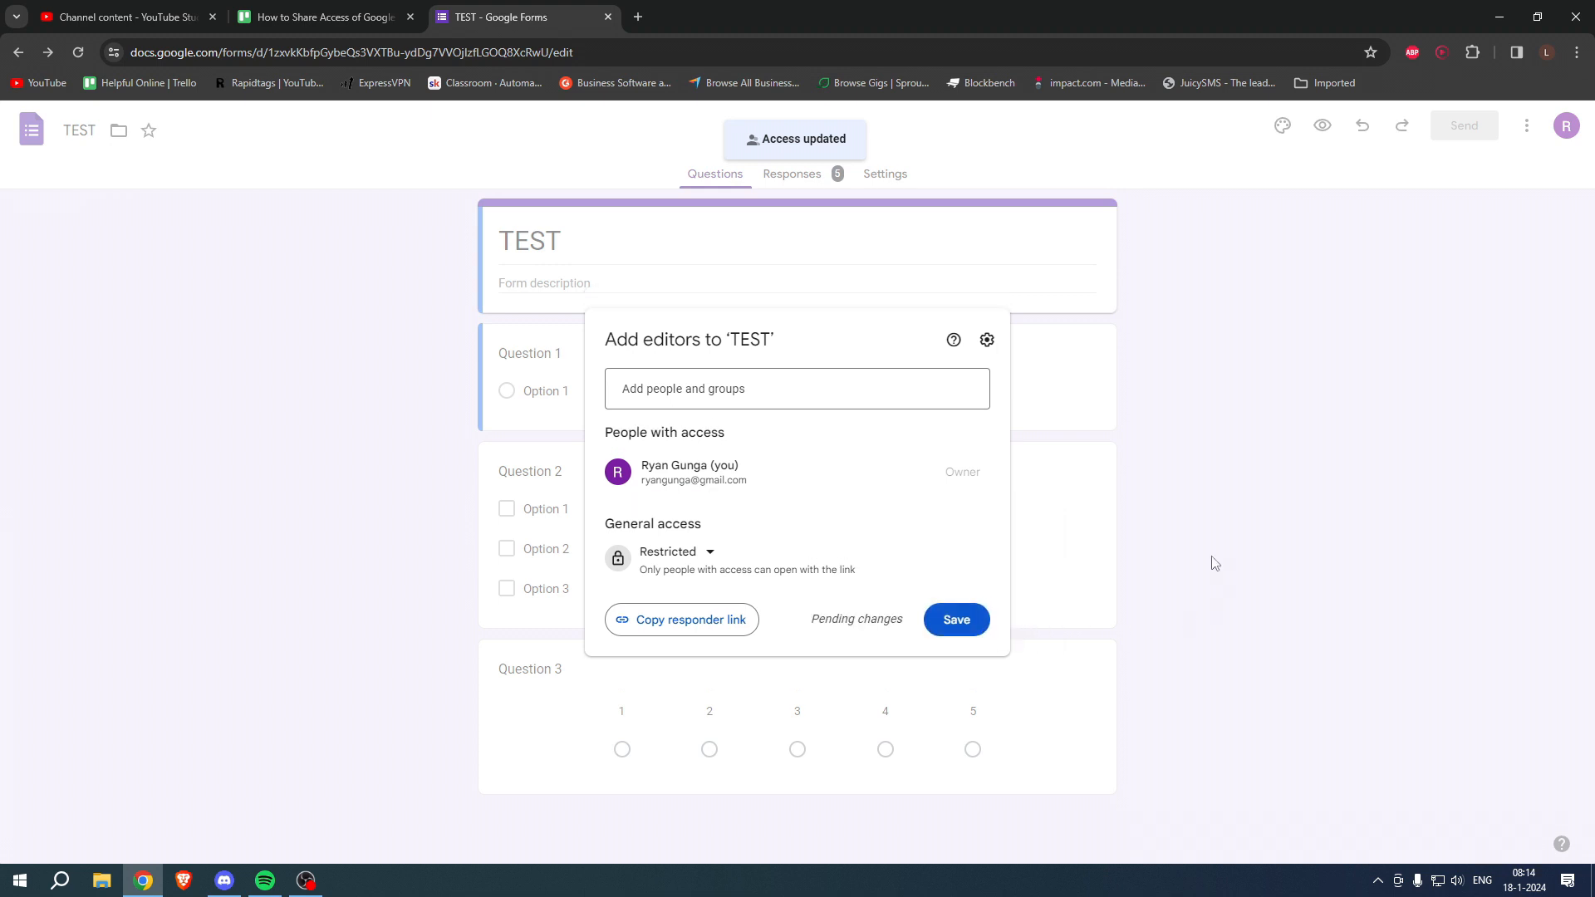
{"action": "left_click", "coordinate": [954, 620]}
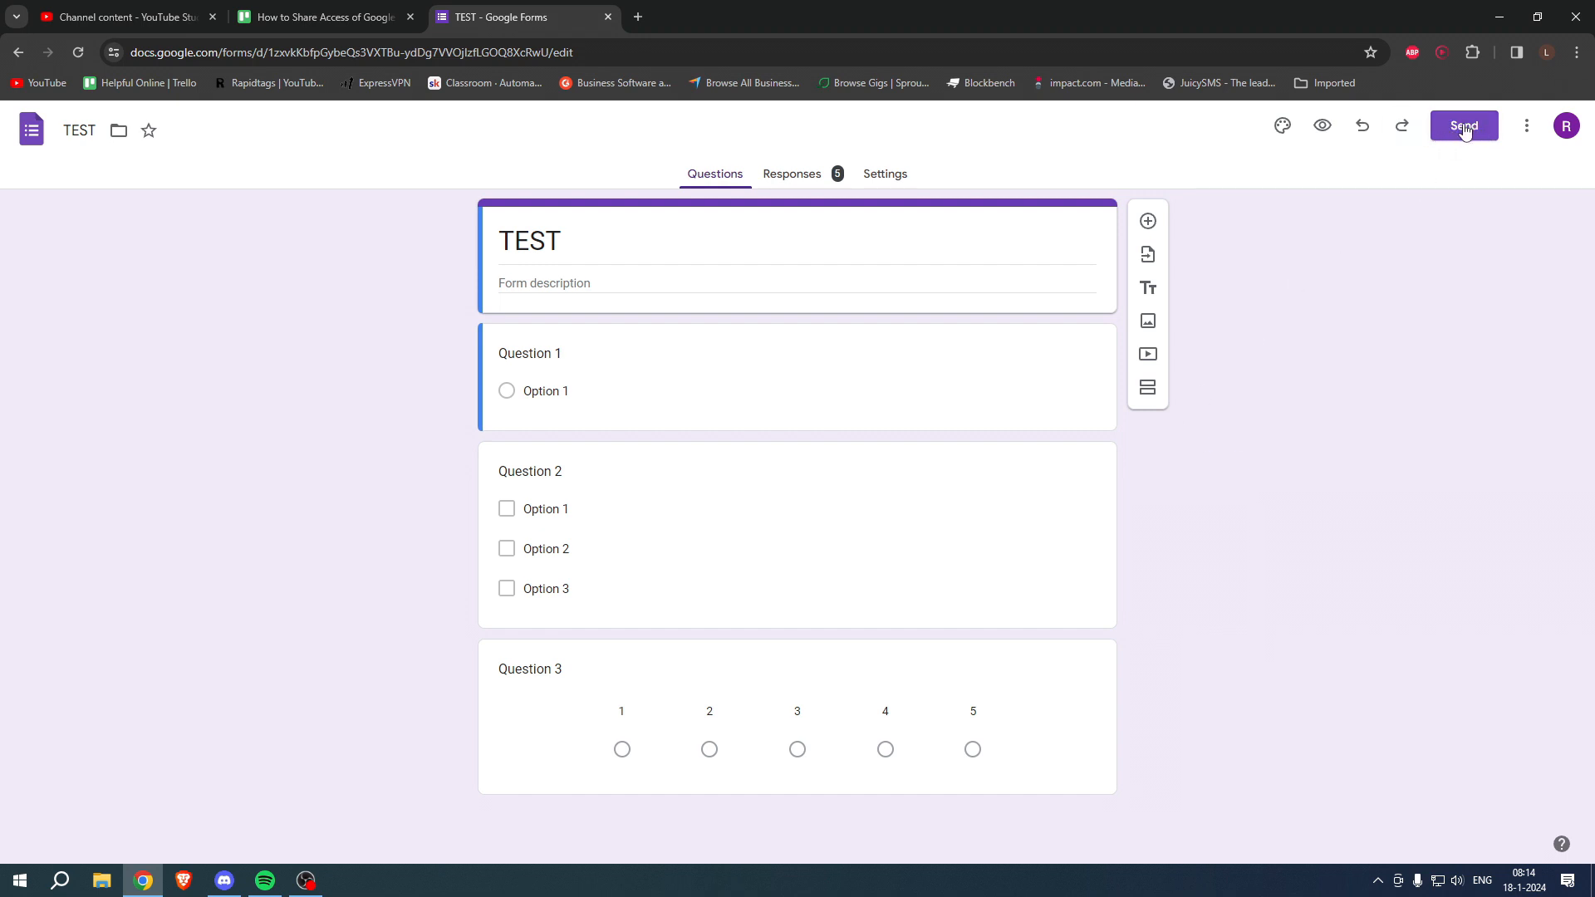
{"action": "left_click", "coordinate": [1462, 124]}
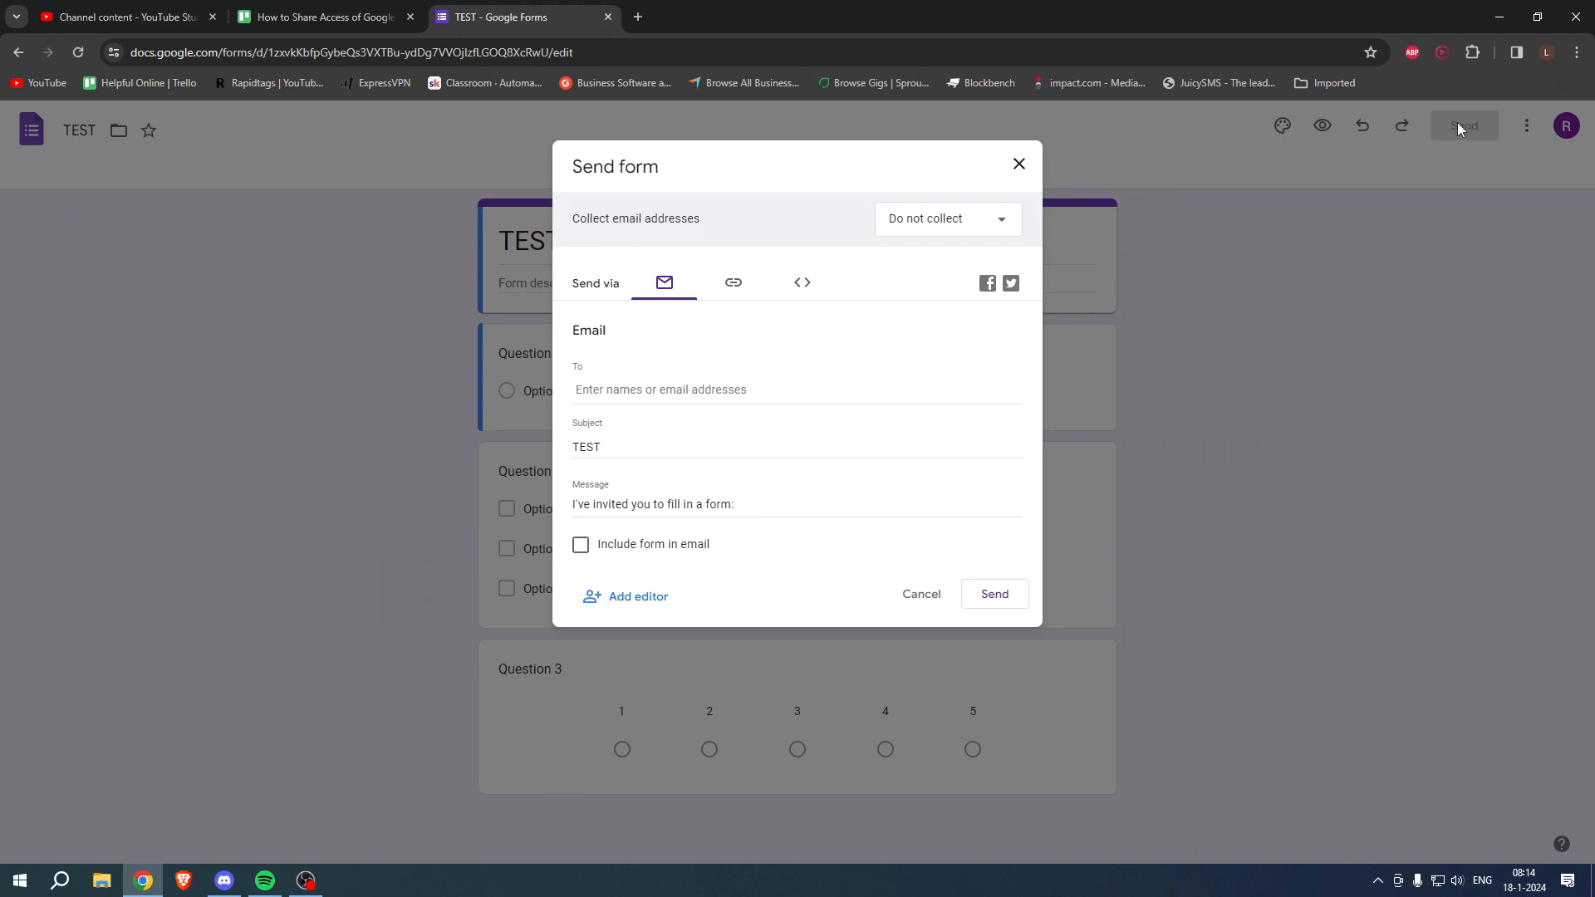
{"action": "mouse_move", "coordinate": [664, 282]}
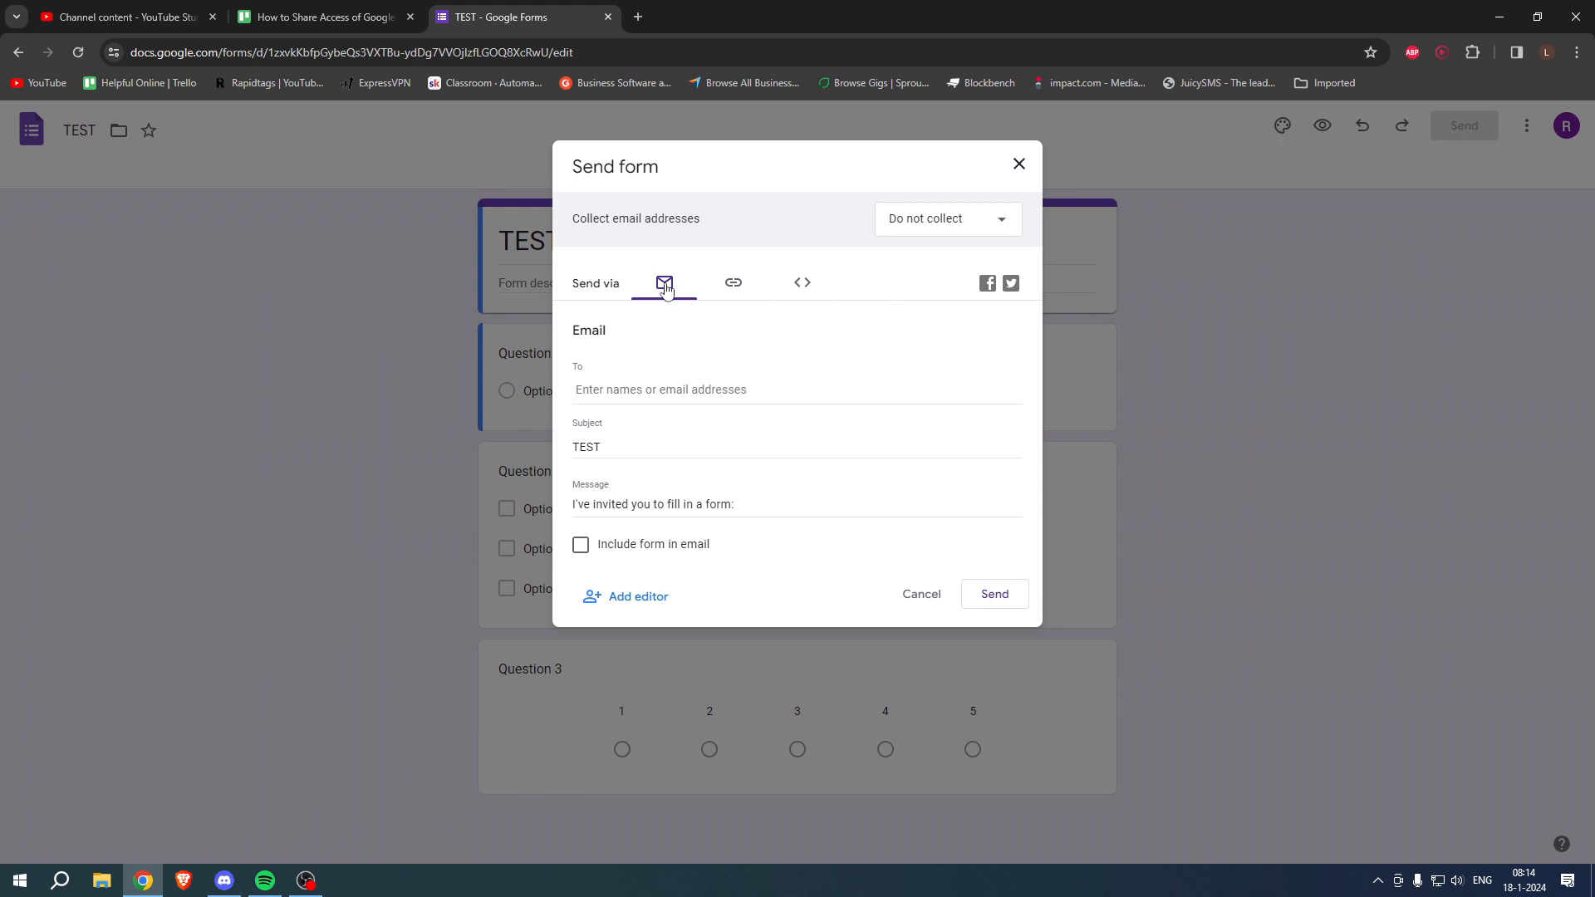
{"action": "left_click", "coordinate": [733, 282]}
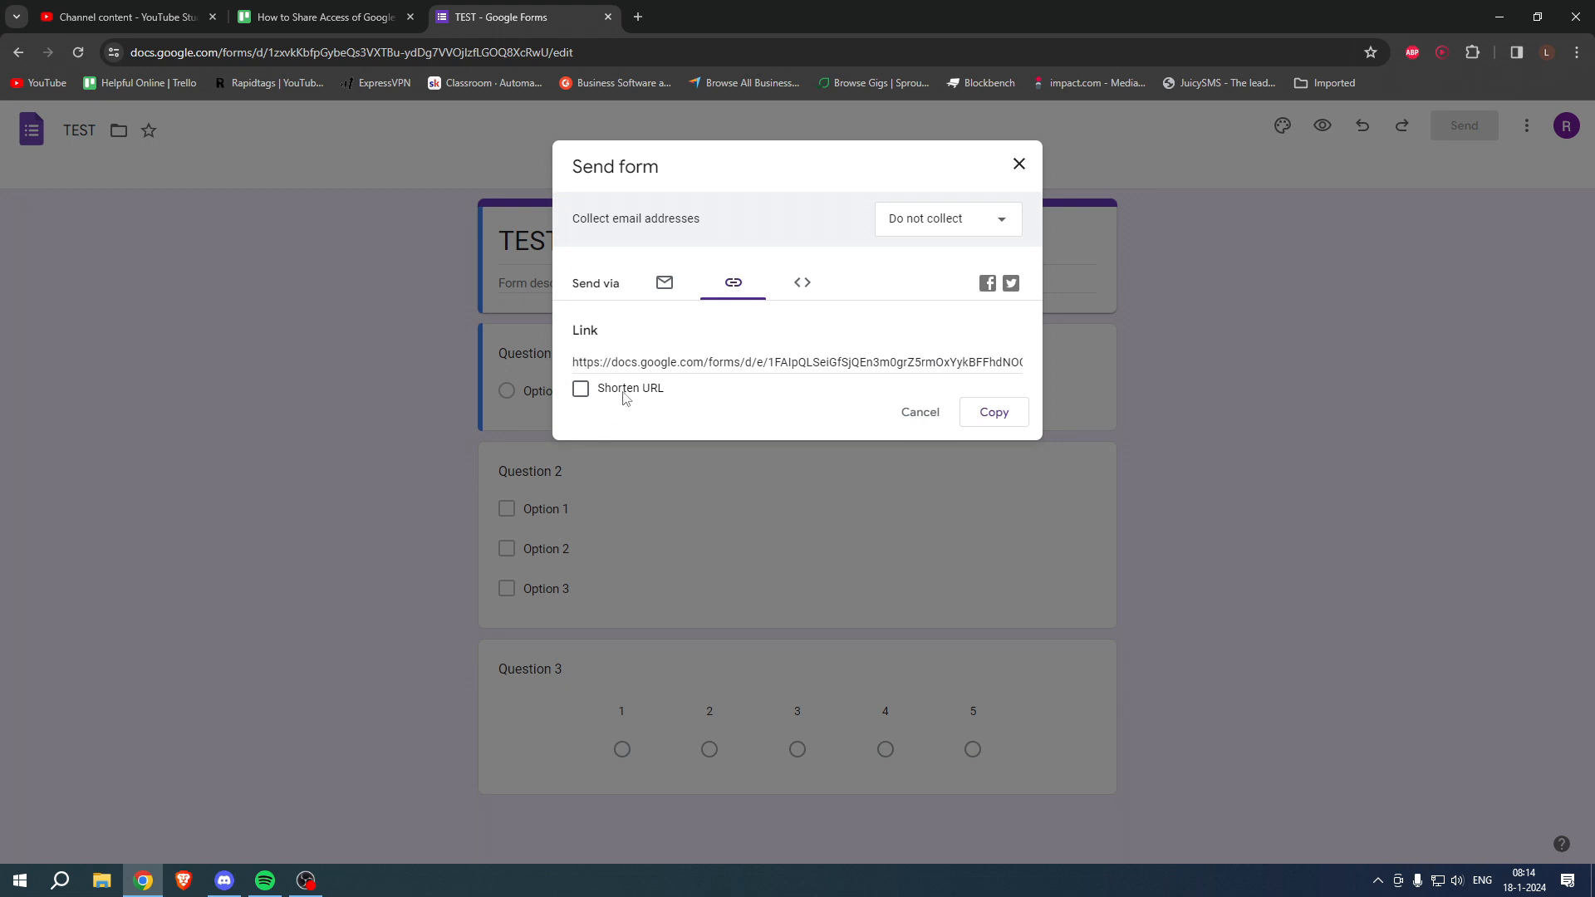
{"action": "left_click", "coordinate": [580, 389]}
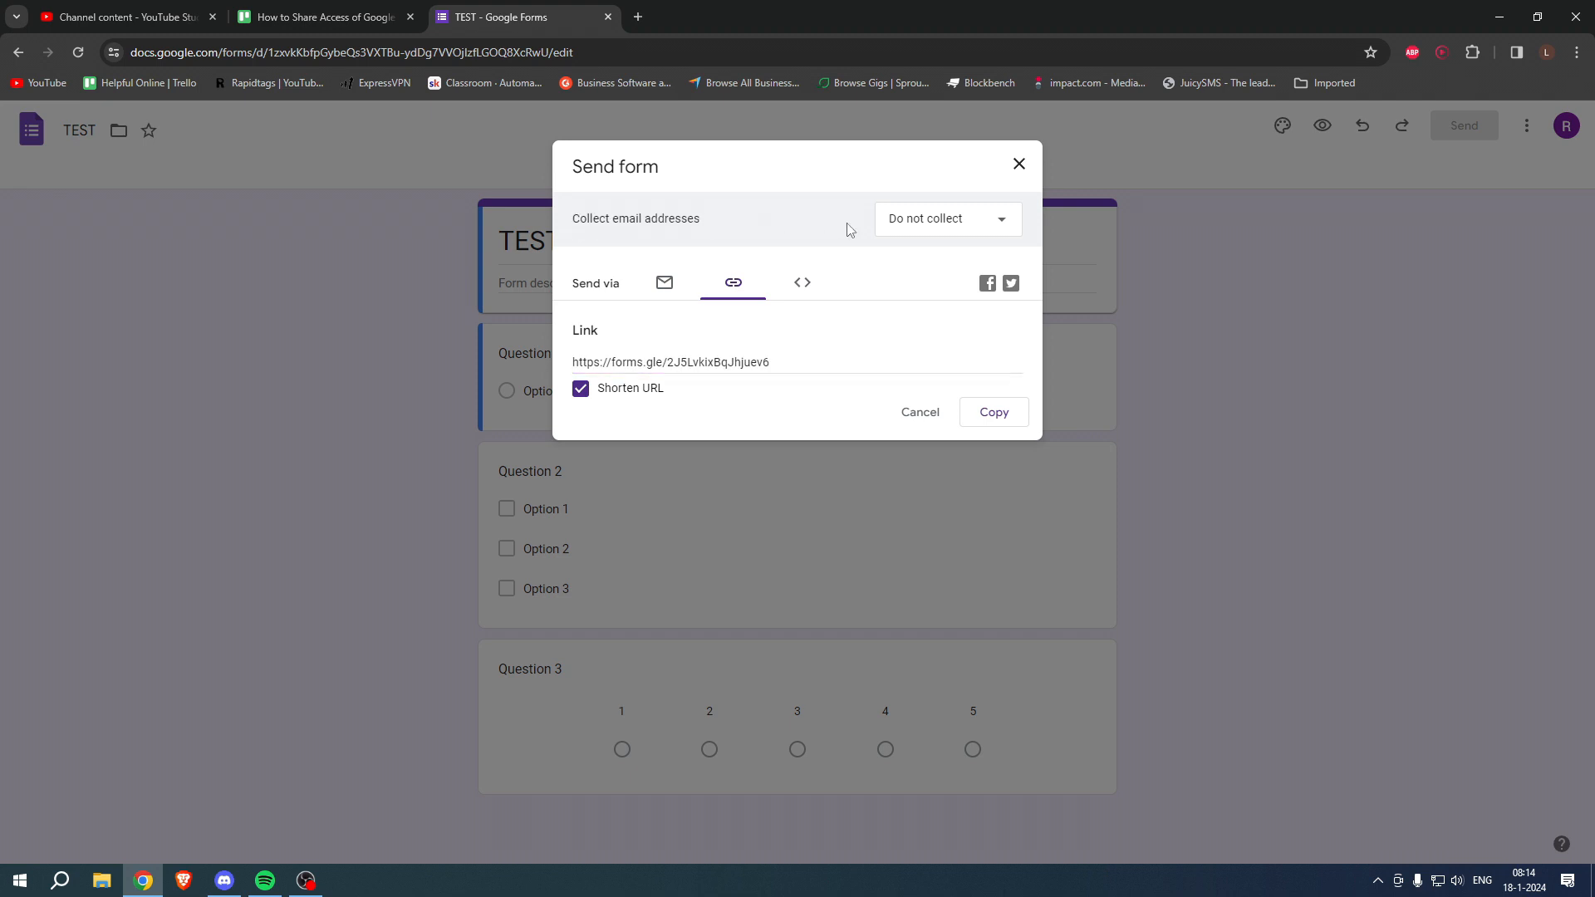
{"action": "left_click", "coordinate": [945, 220]}
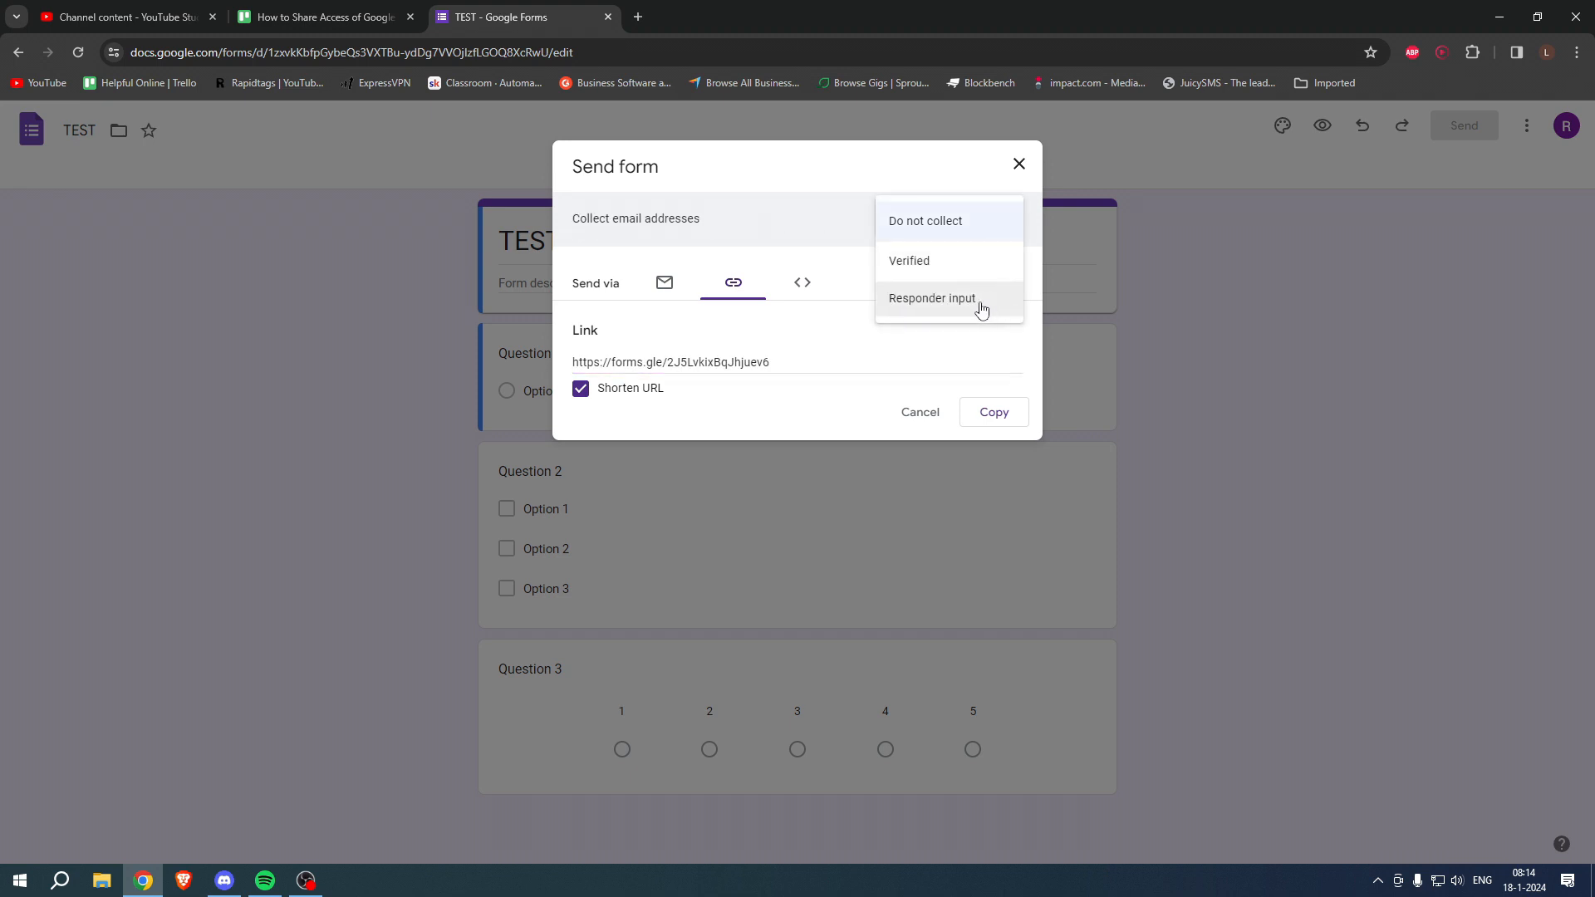
{"action": "left_click", "coordinate": [924, 221]}
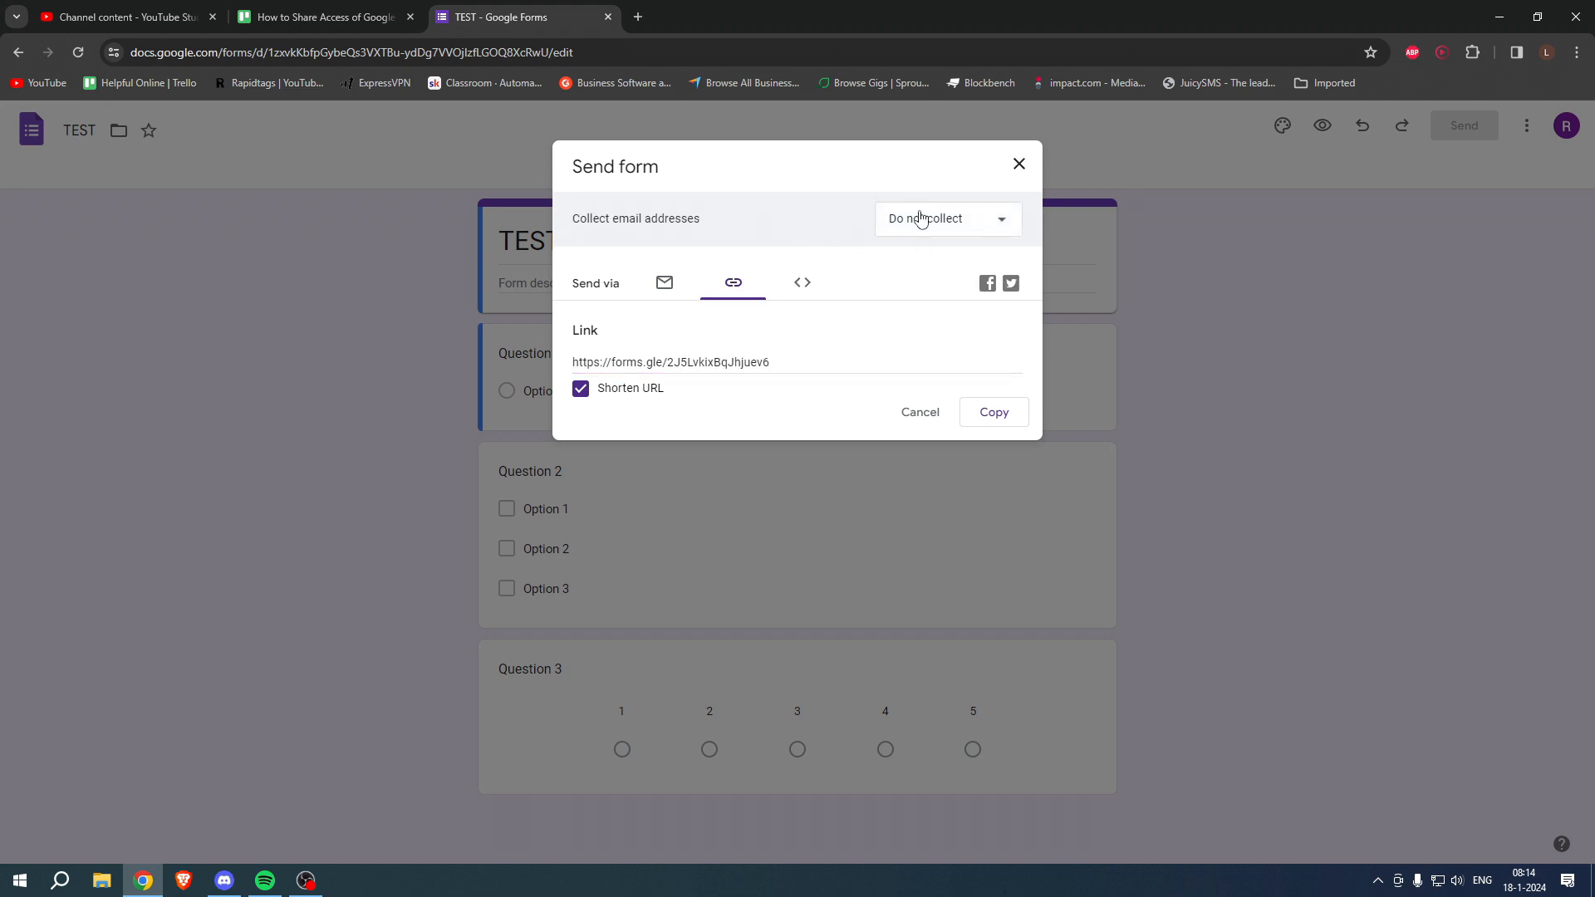
{"action": "mouse_move", "coordinate": [1048, 439]}
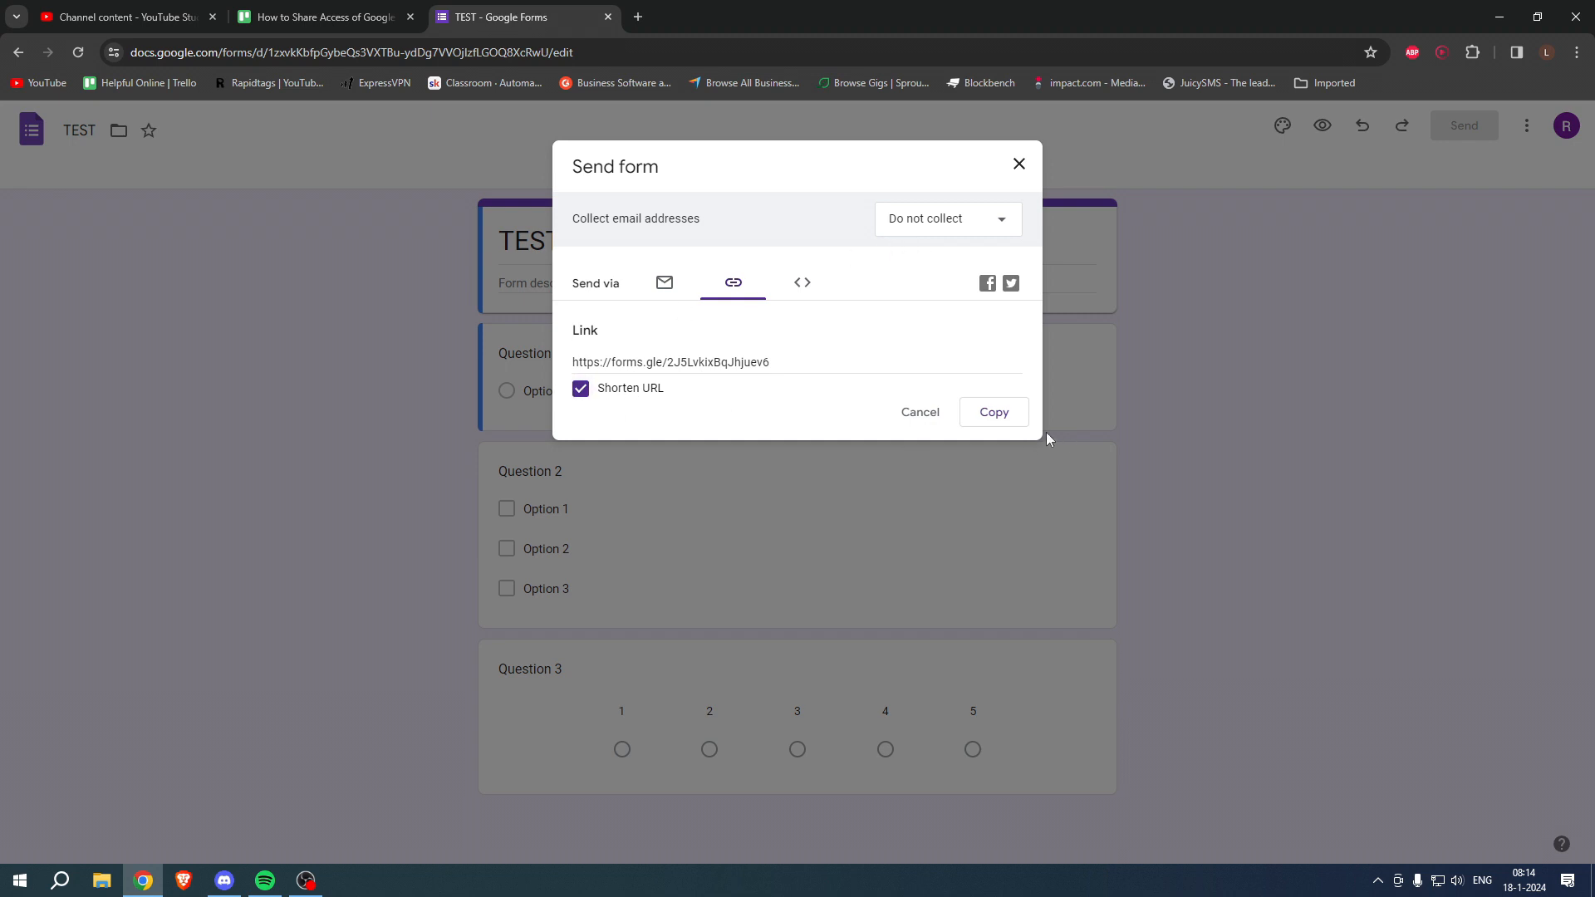
{"action": "left_click", "coordinate": [993, 412]}
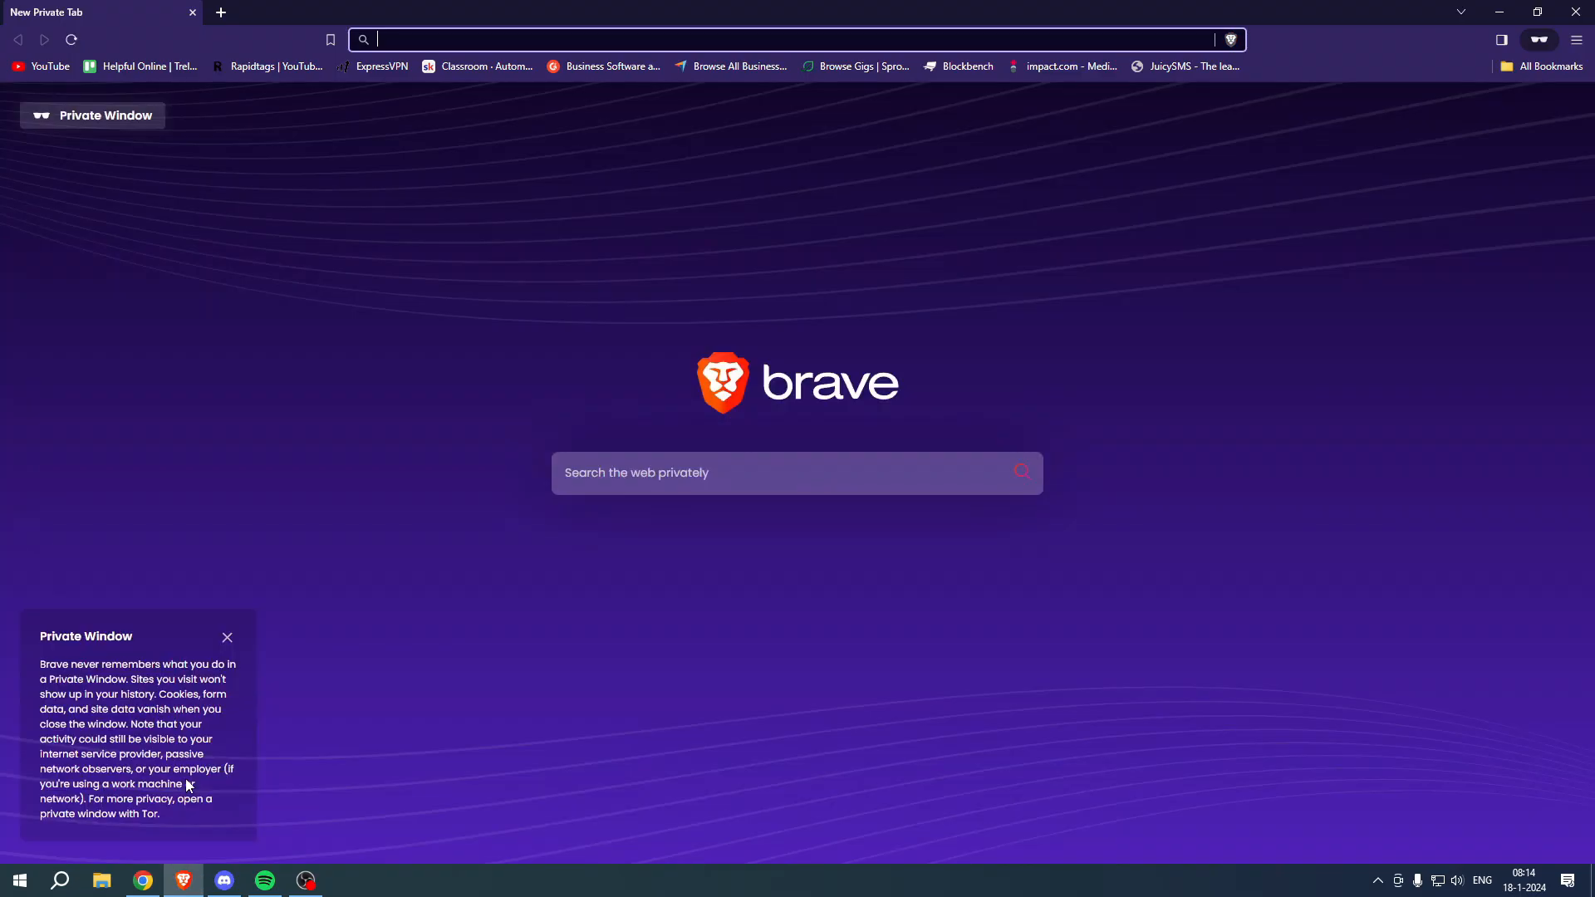
{"action": "type", "text": "https://forms.gle/2J5LvkixBqJhjuev6"}
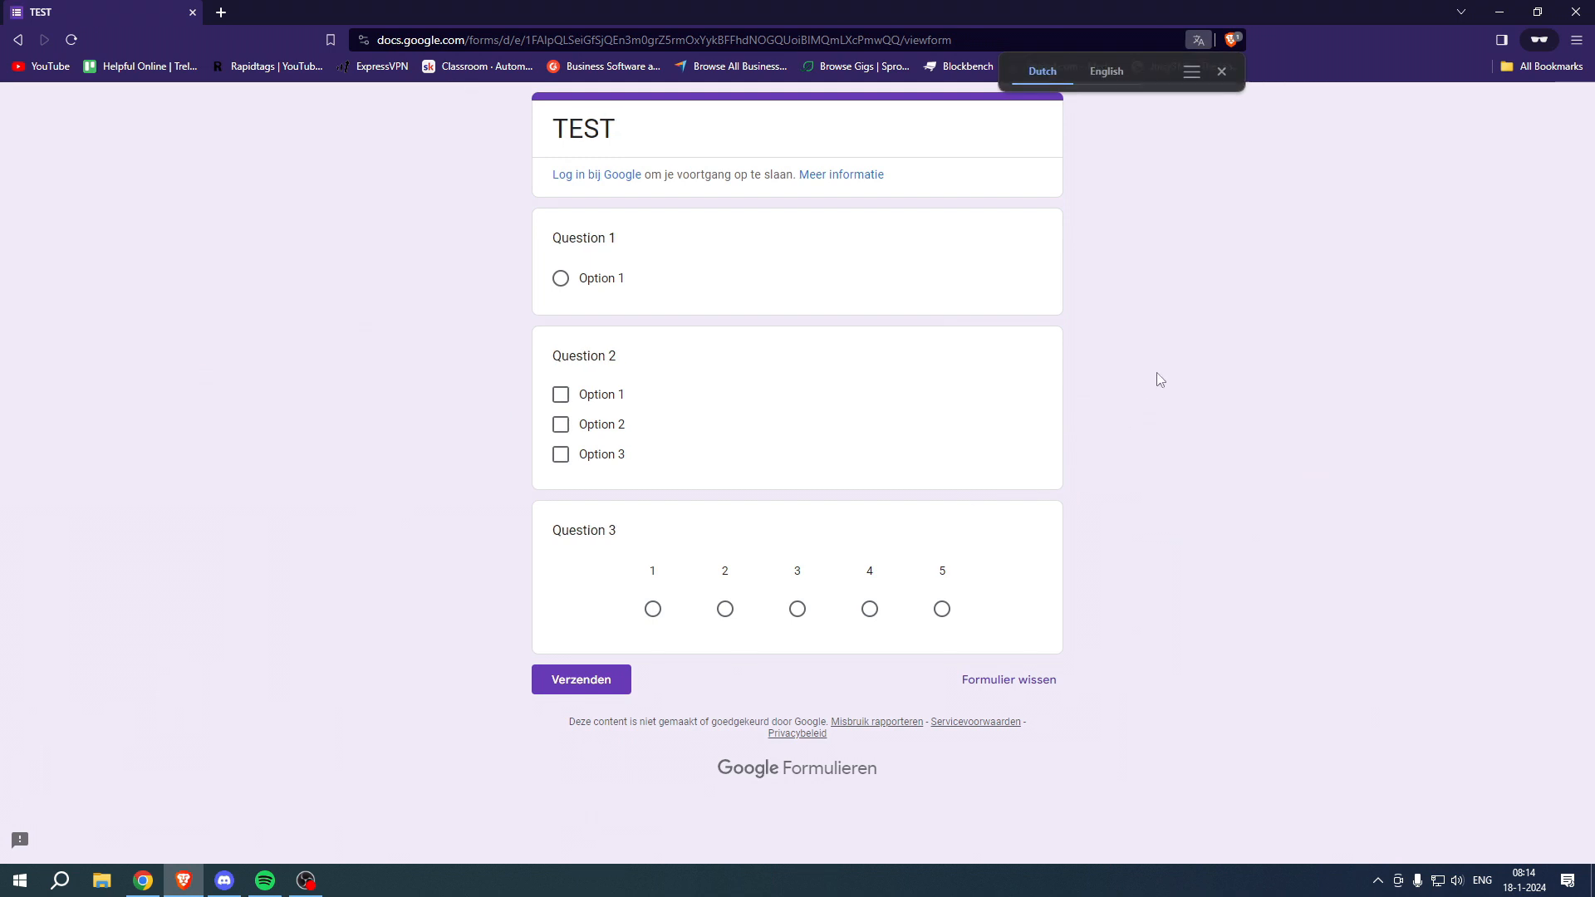
{"action": "left_click", "coordinate": [1221, 71]}
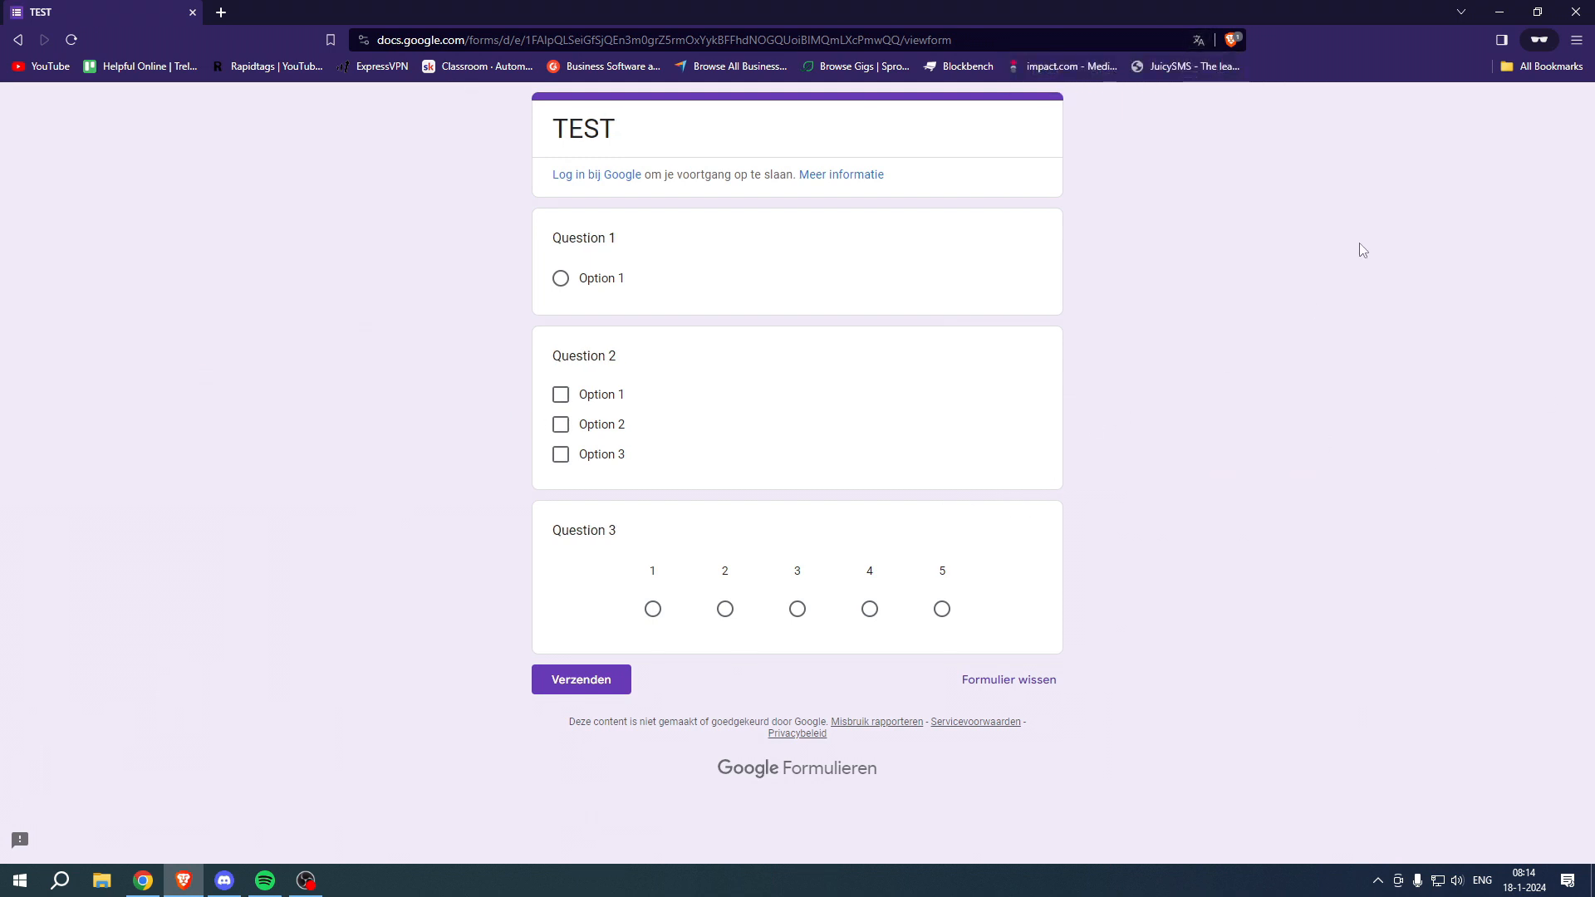
{"action": "mouse_move", "coordinate": [1075, 224]}
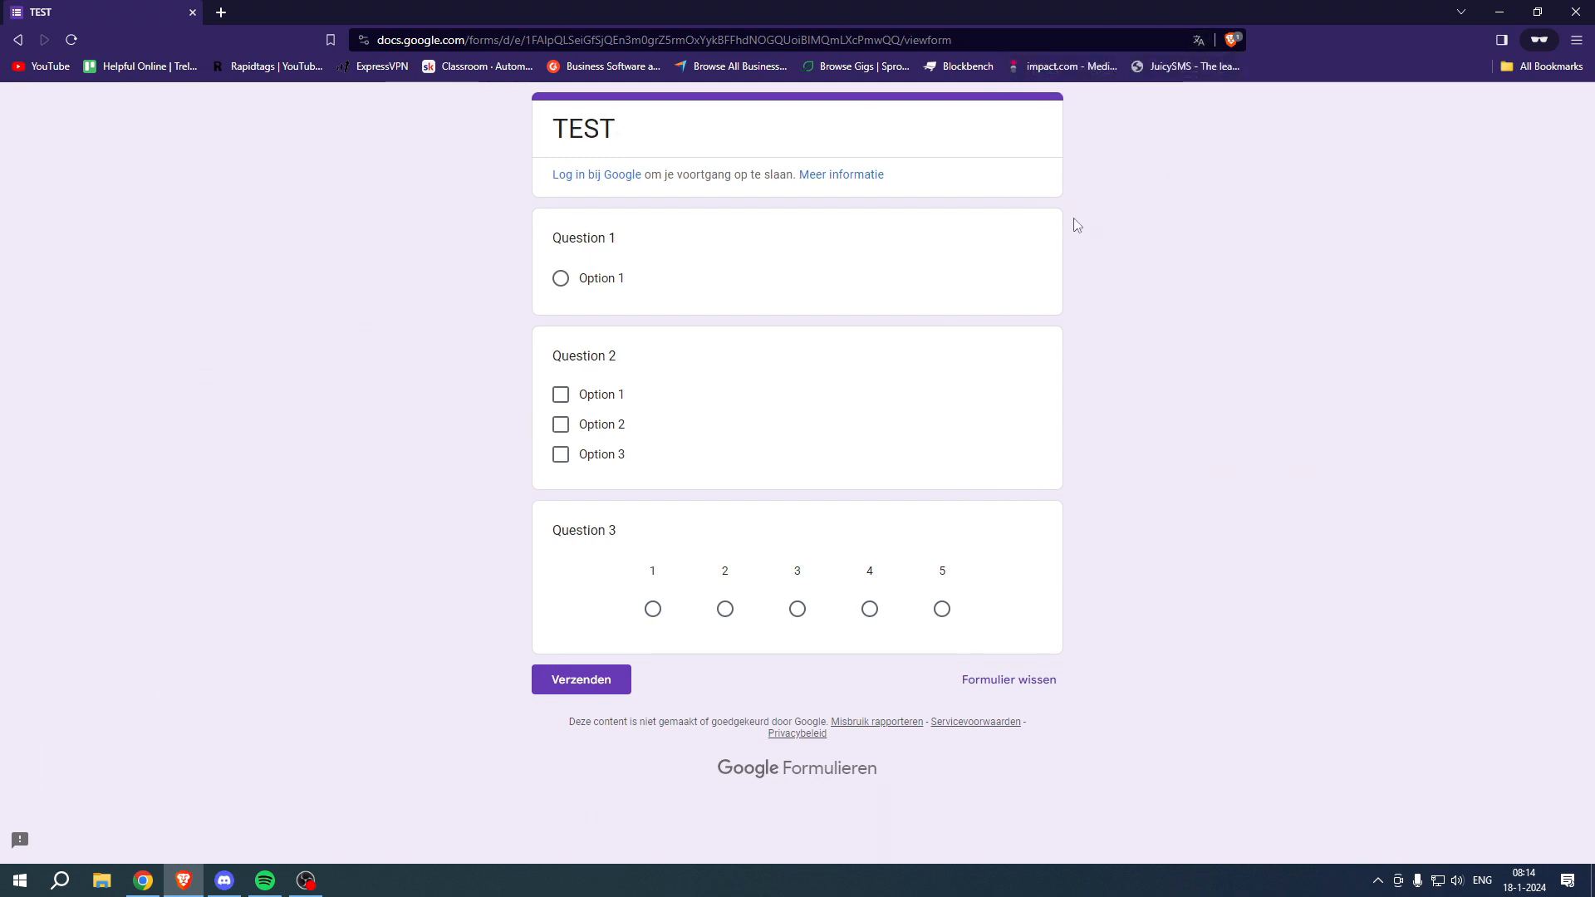